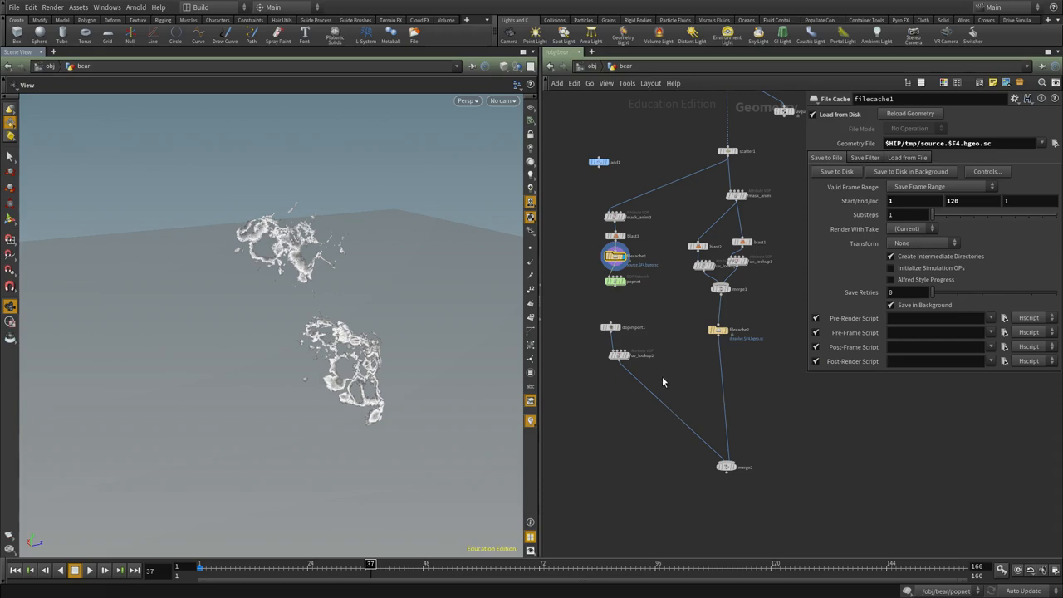
mouse_move(544, 392)
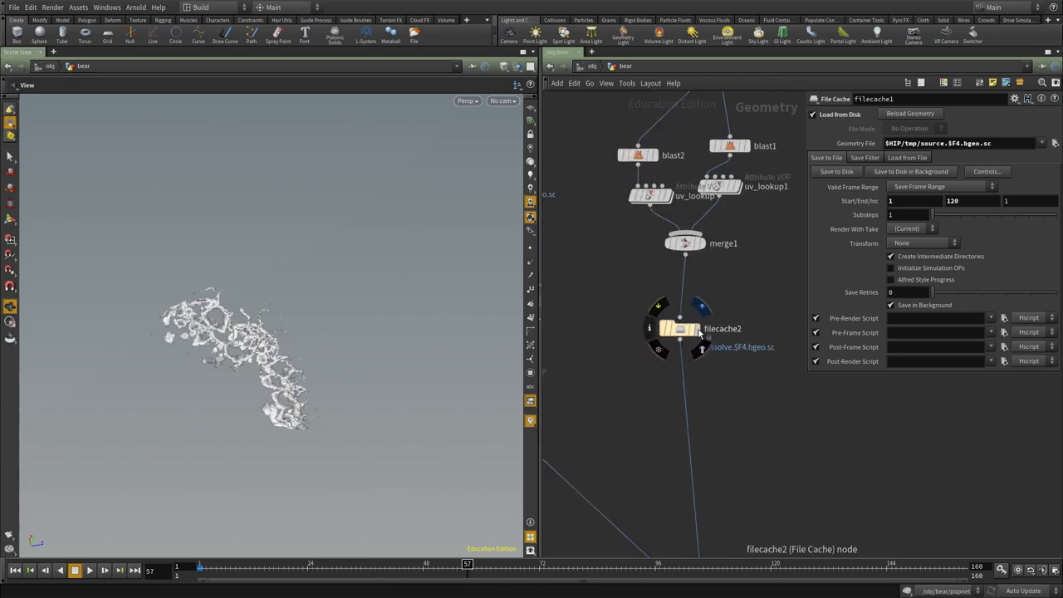
Step: Review filecache2 and the gold uv_lookup, then bring up the mask_anim ramp parameter
left_click(679, 329)
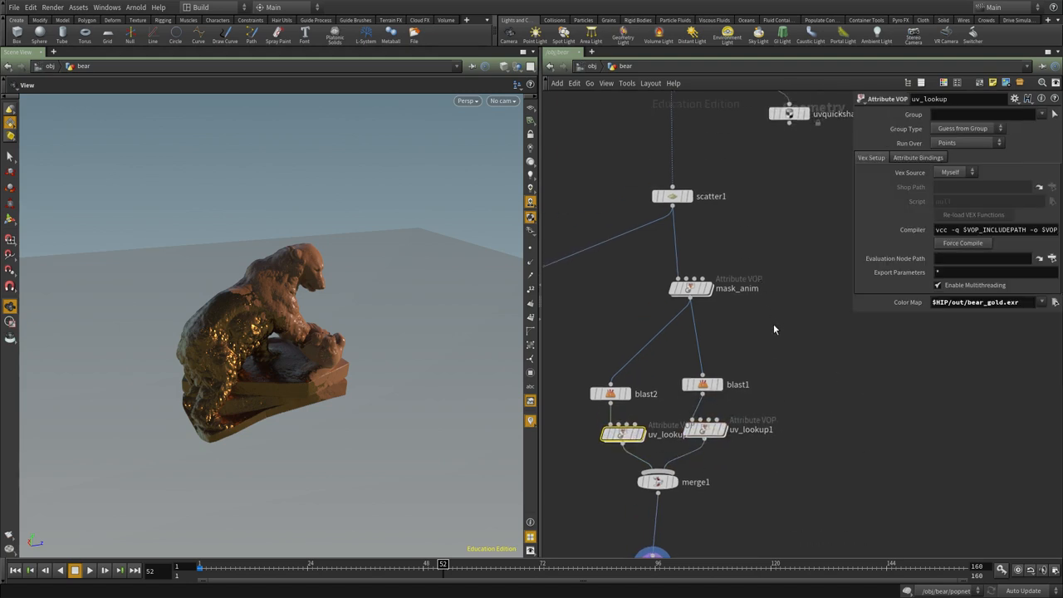
left_click(691, 287)
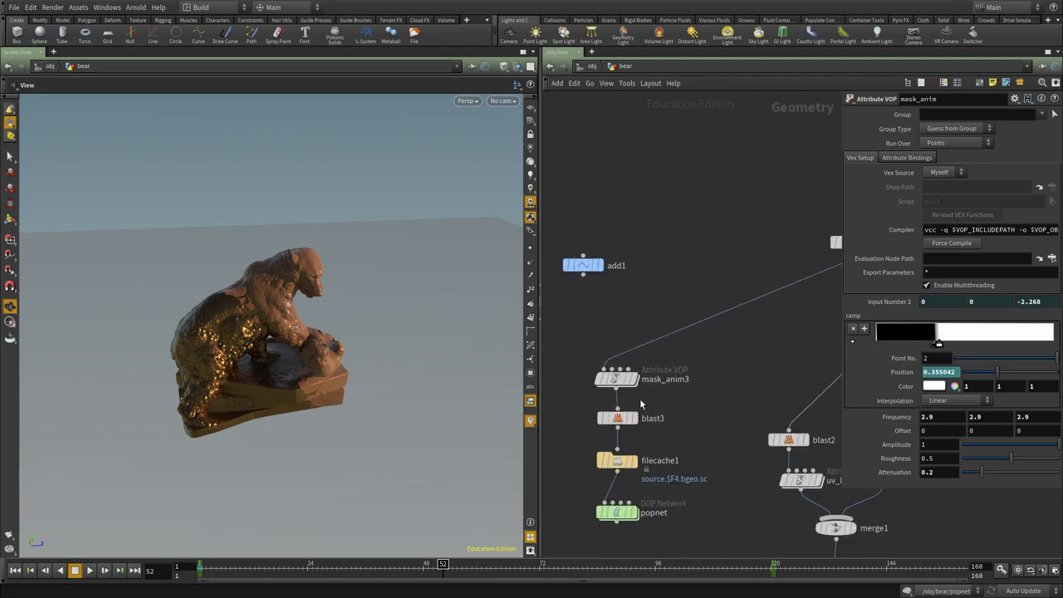
left_click(617, 378)
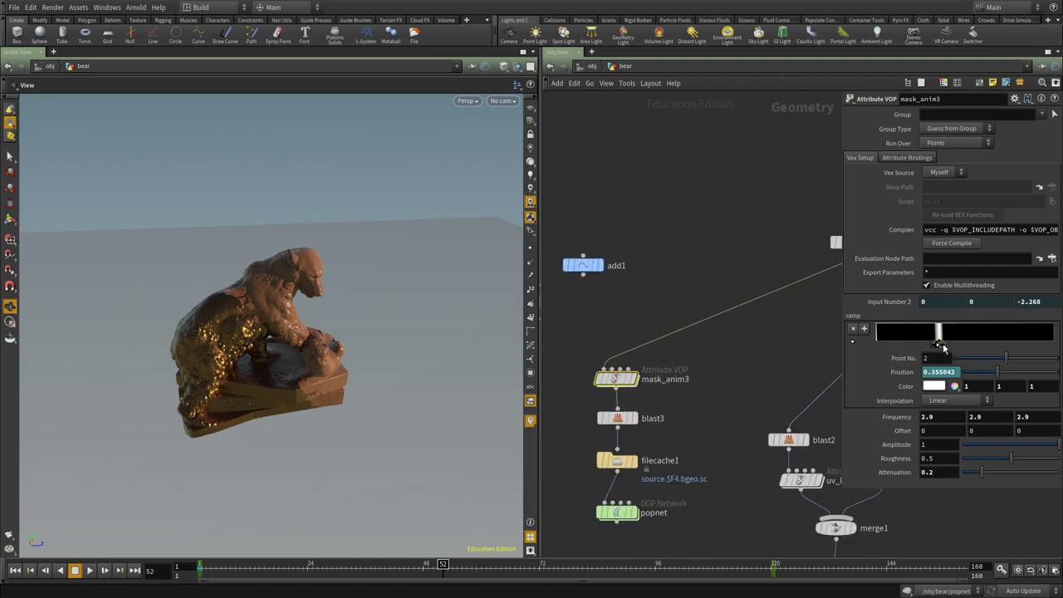
mouse_move(191, 316)
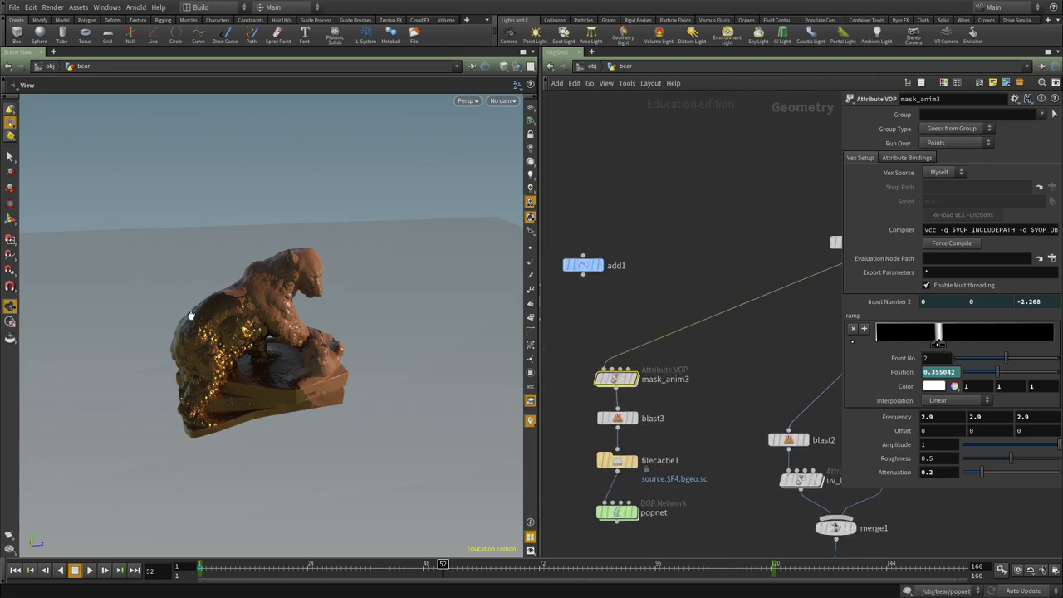
left_click(603, 369)
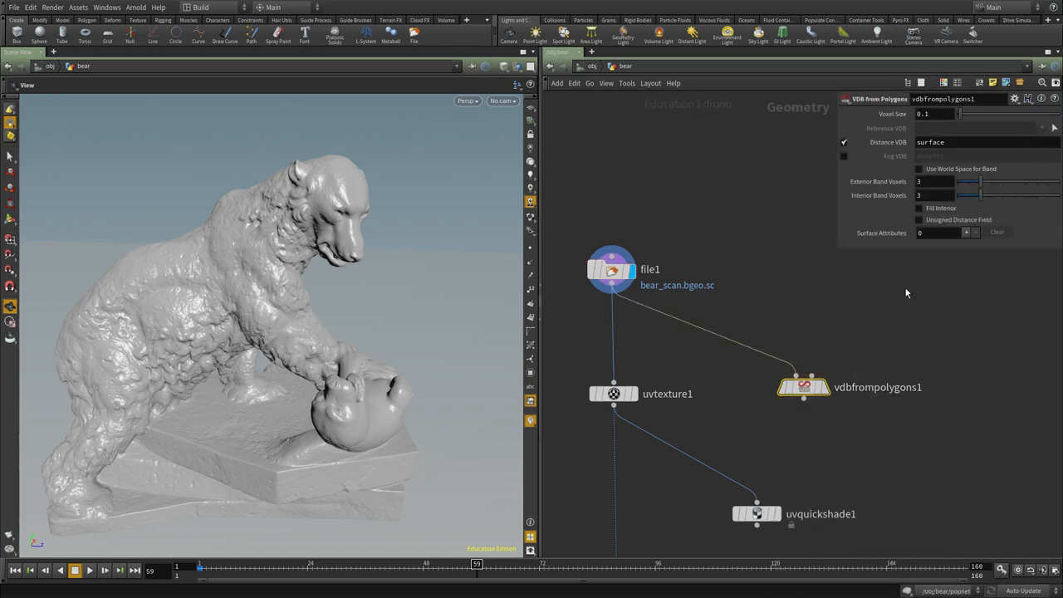
Step: Set VDB from Polygons voxel size to 0.025, then convert back to polygons through a Facet
left_click(939, 113)
type("vdb c")
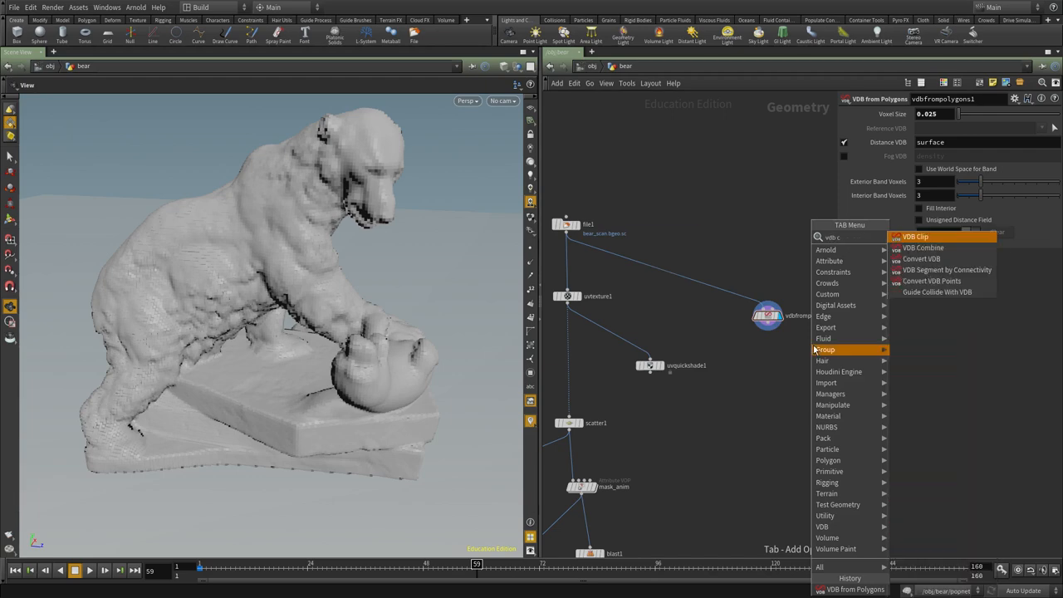
left_click(920, 259)
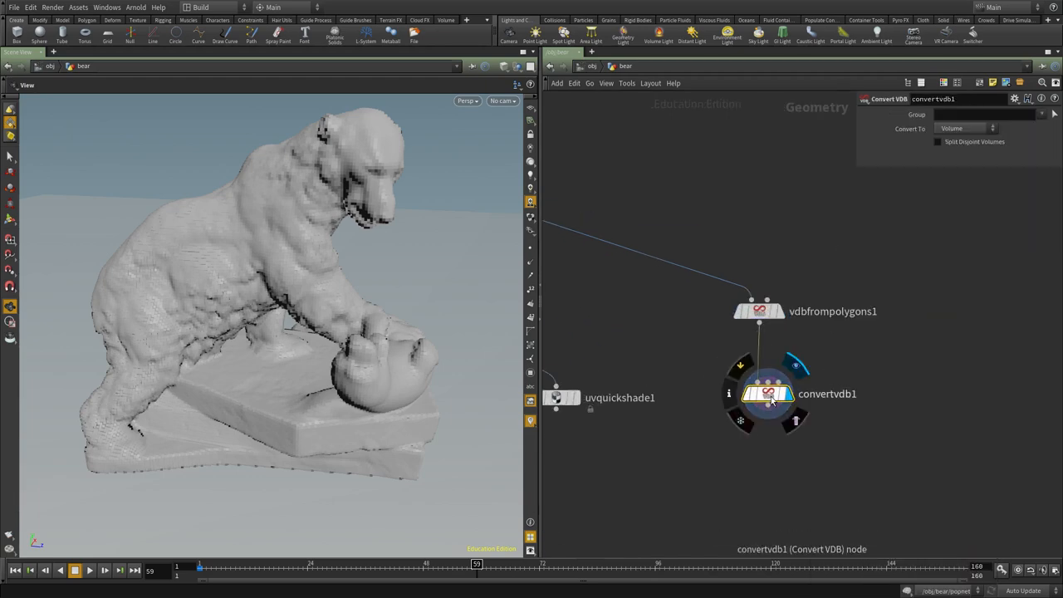
left_click(964, 128)
type("face")
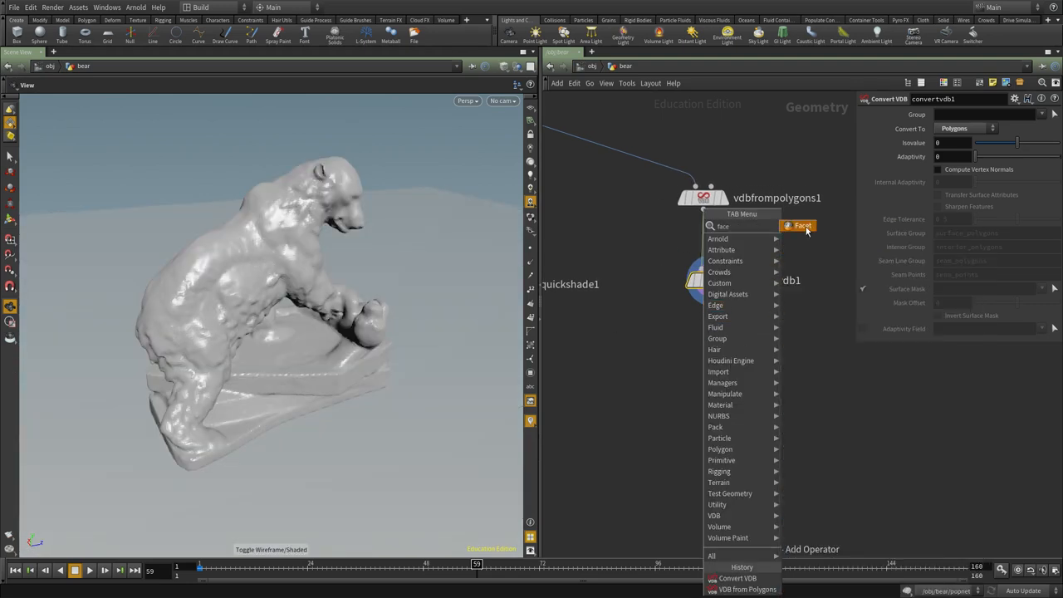
left_click(801, 225)
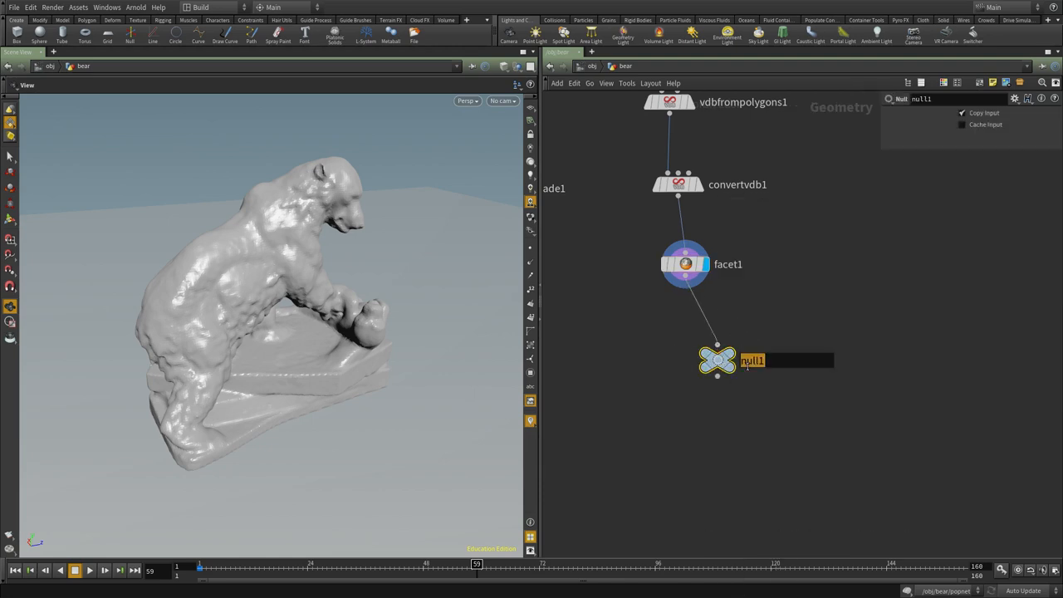
Step: End the branch in a null named OUT_BEAR_STATIC
type("OUT_BEAR_STATIC")
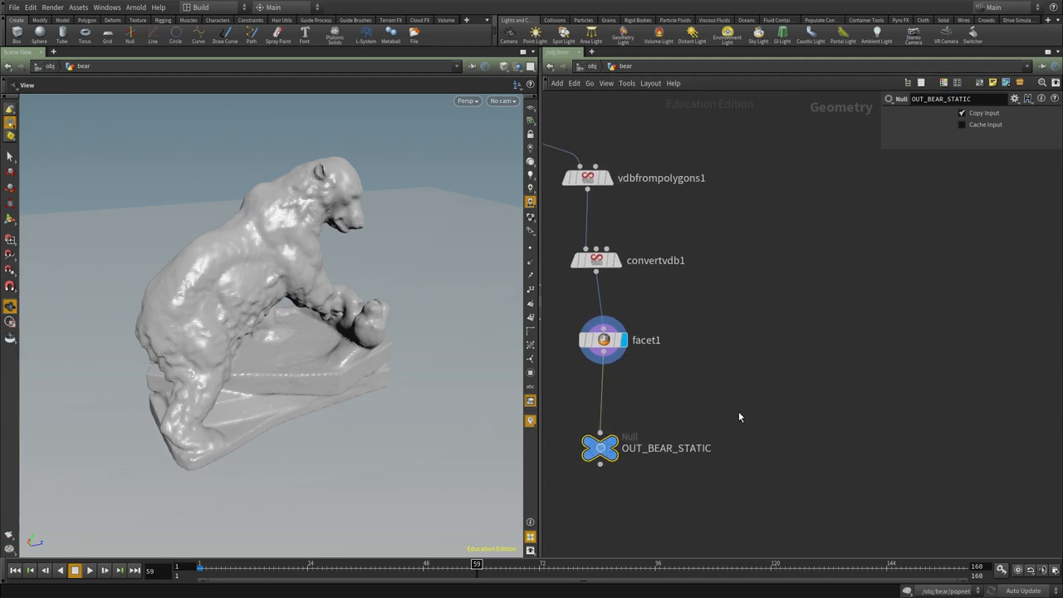
key("ctrl+v")
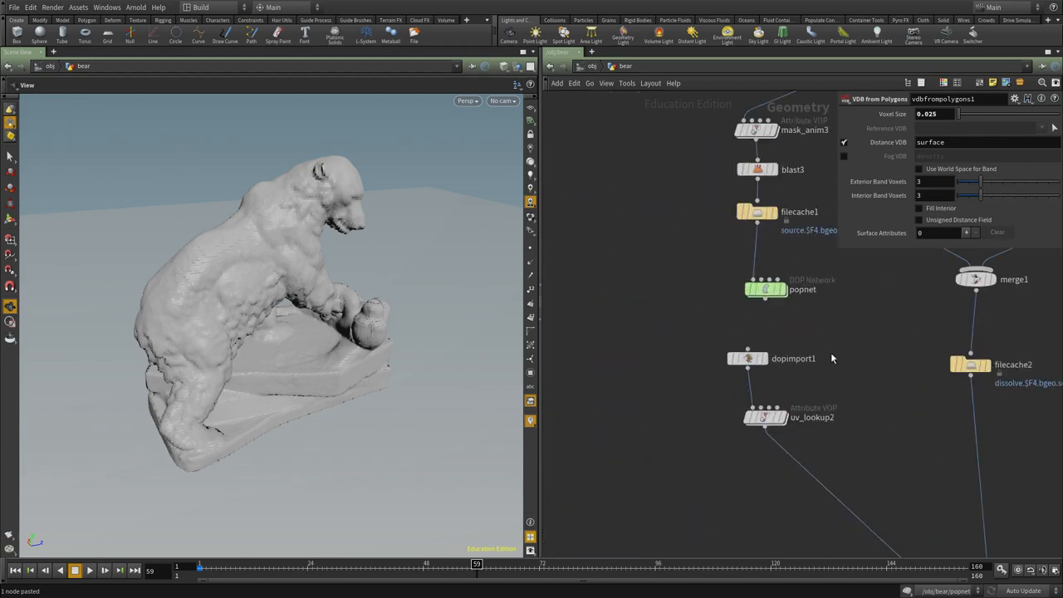
Step: Add a Static Object from OUT_BEAR_STATIC with volume-sample collisions using OUT_BEAR_VDB, wired into the merge
double_click(766, 289)
type("sta")
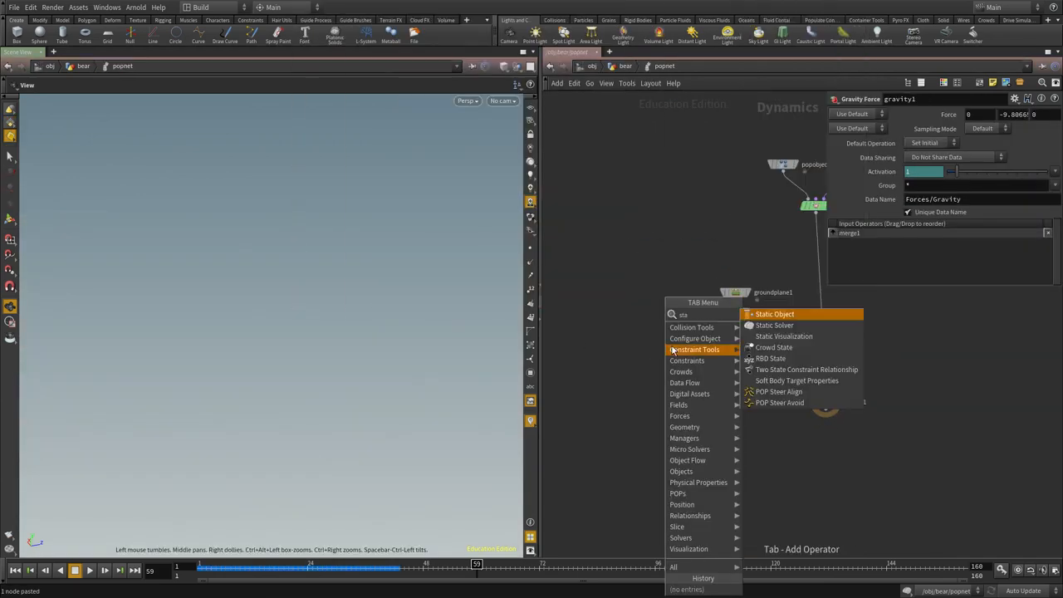
left_click(774, 314)
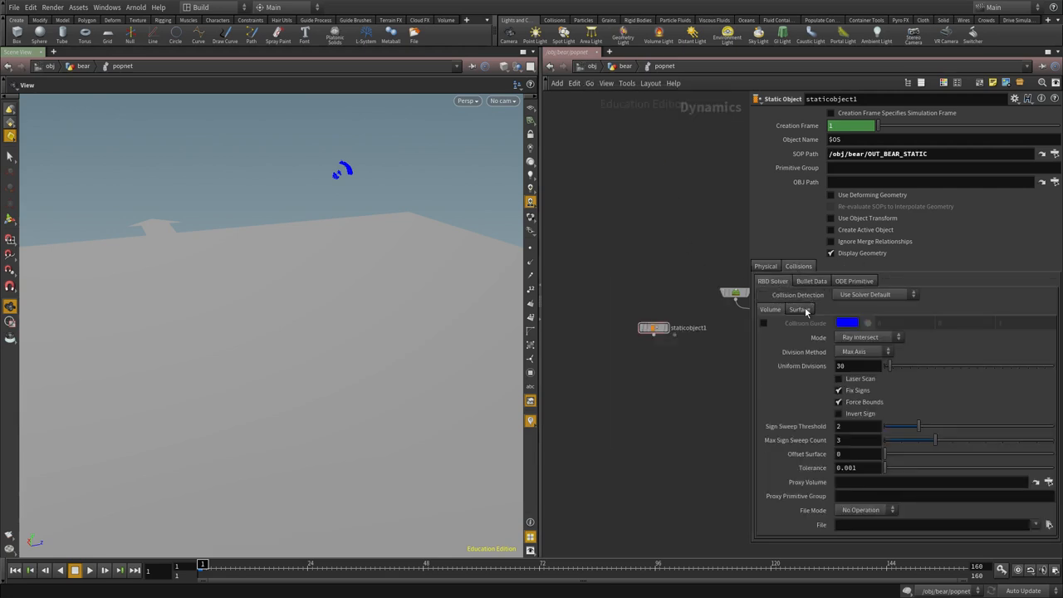
left_click(868, 336)
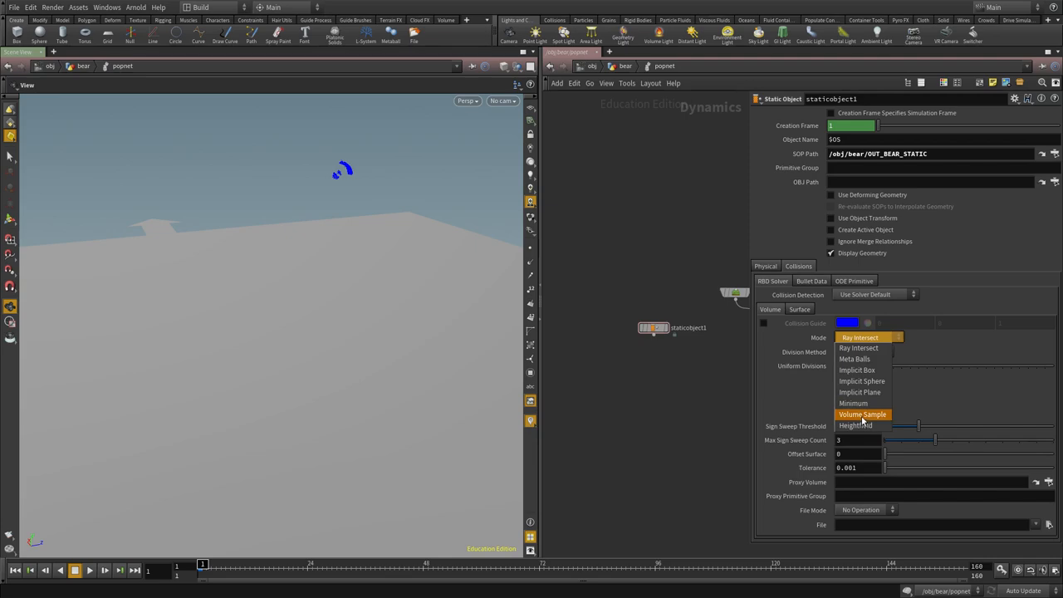
left_click(864, 414)
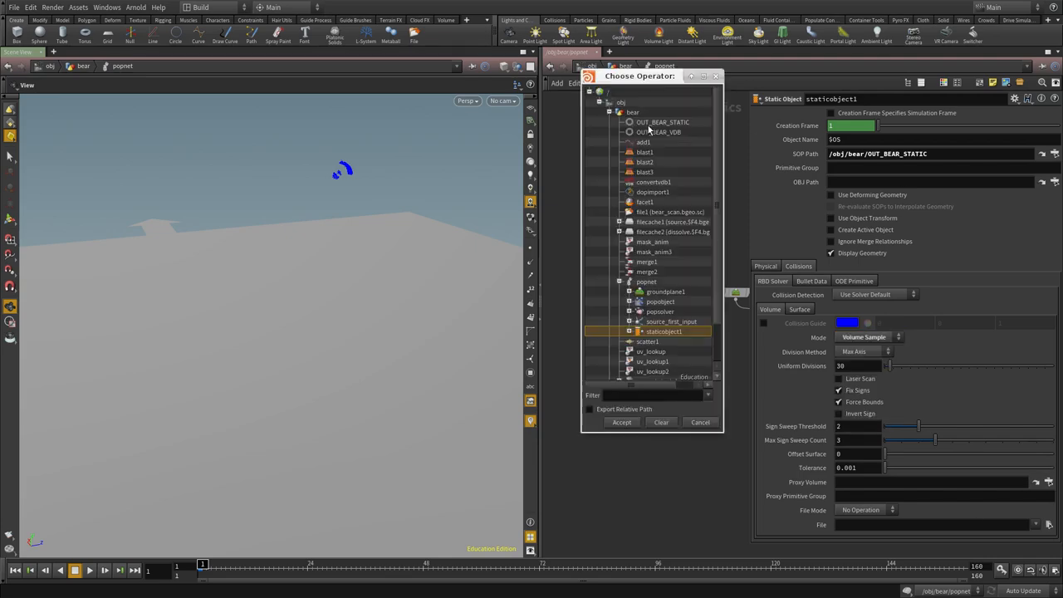
left_click(658, 133)
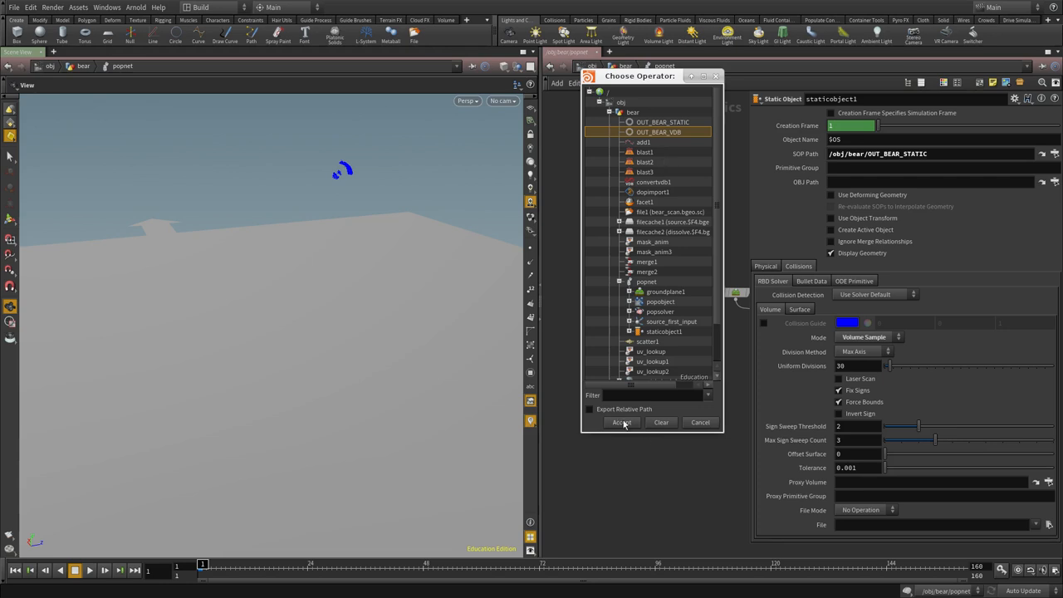
left_click(621, 422)
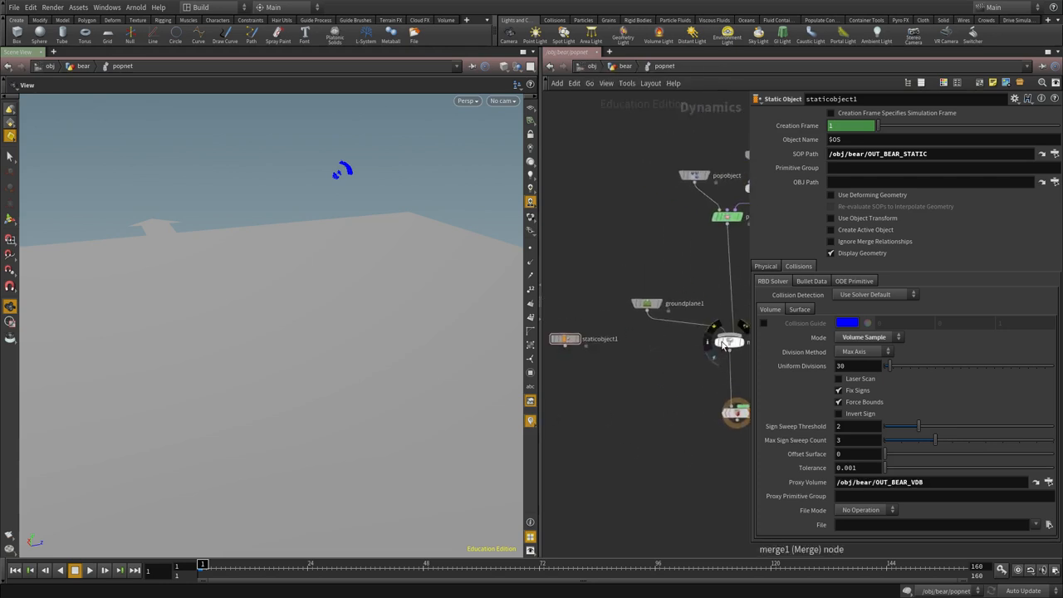
left_click(664, 331)
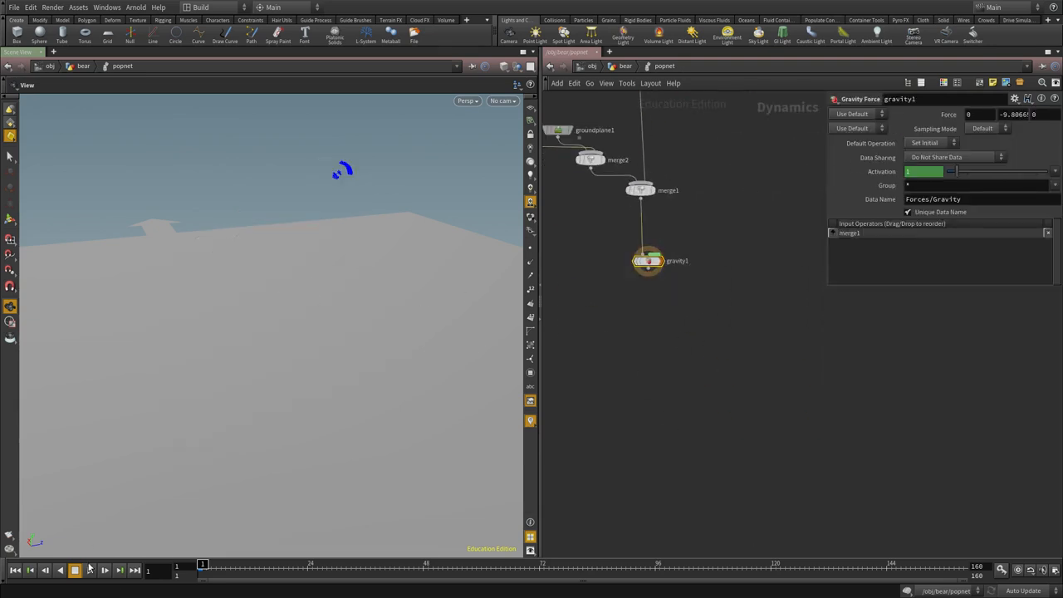
Step: Lower the bear collider's bounce to 0.2 and raise its friction to 1.5
left_click(104, 570)
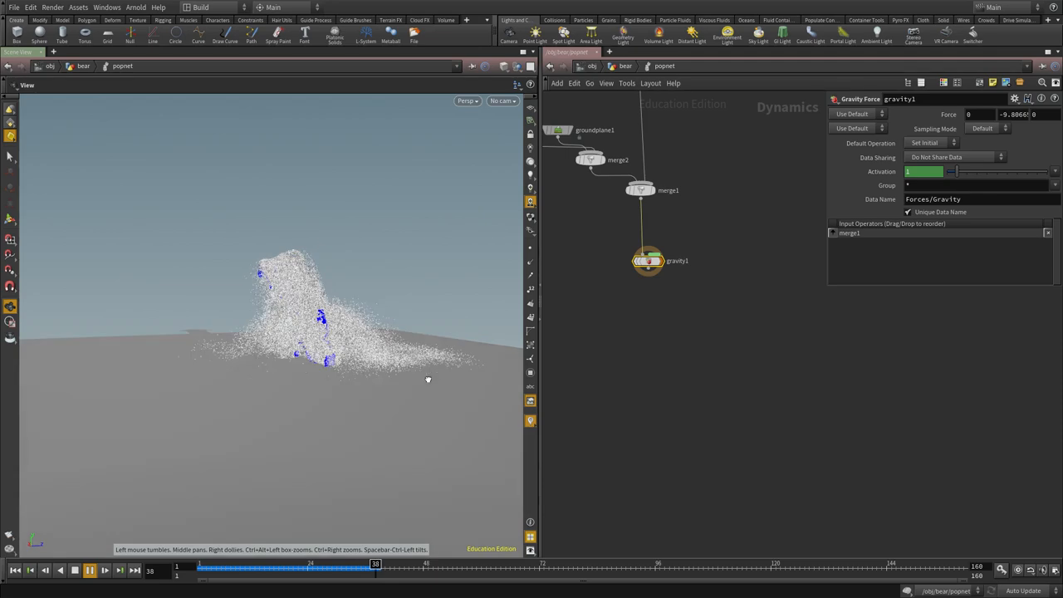
left_click(90, 570)
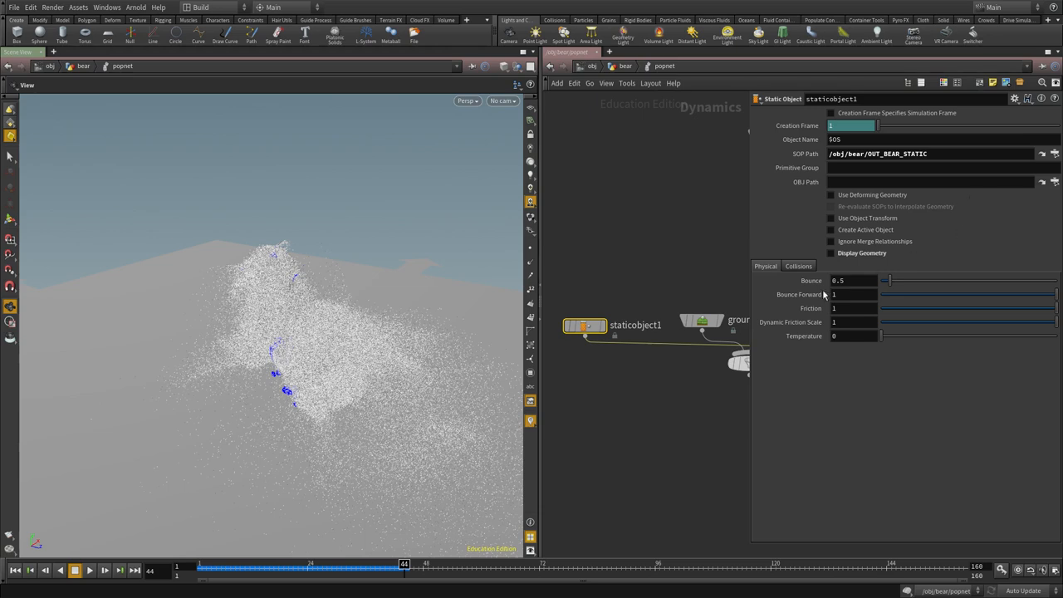
type("0.2")
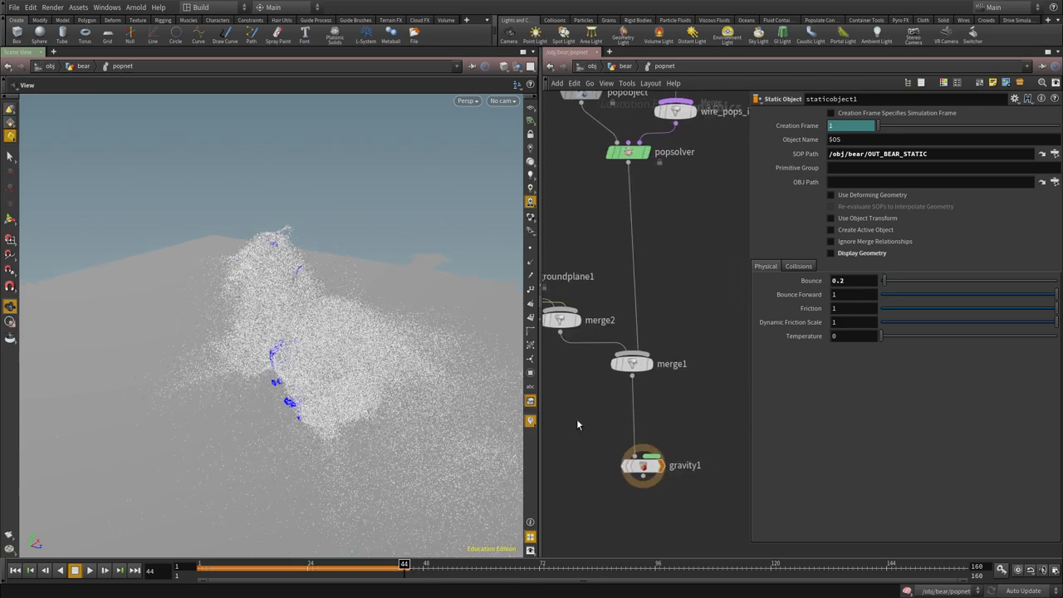
left_click(605, 319)
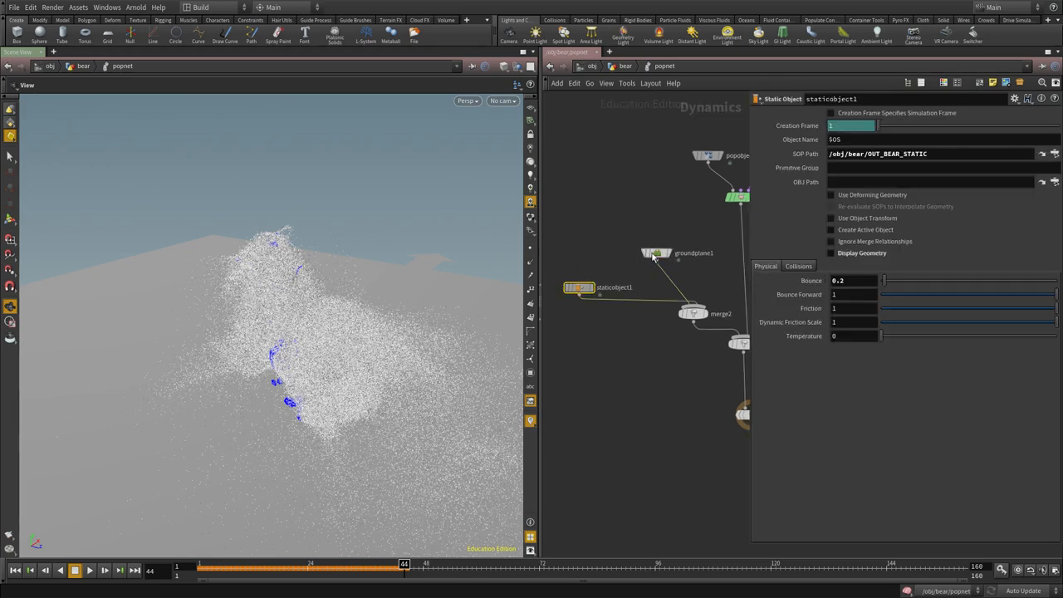
type("1.5")
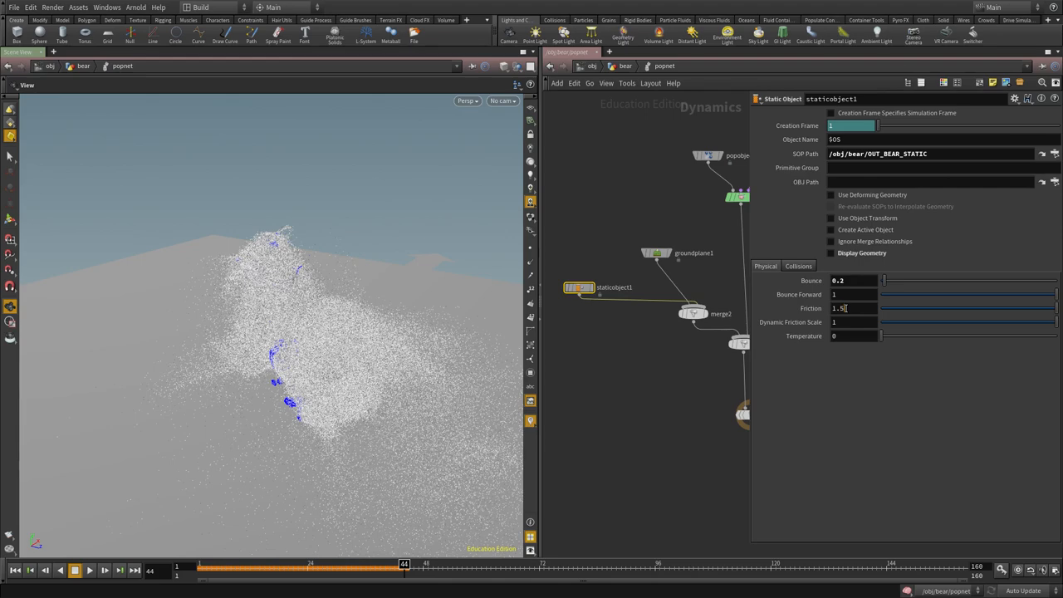
Step: Set the ground plane's physical collision value to 2 and replay the simulation
left_click(656, 253)
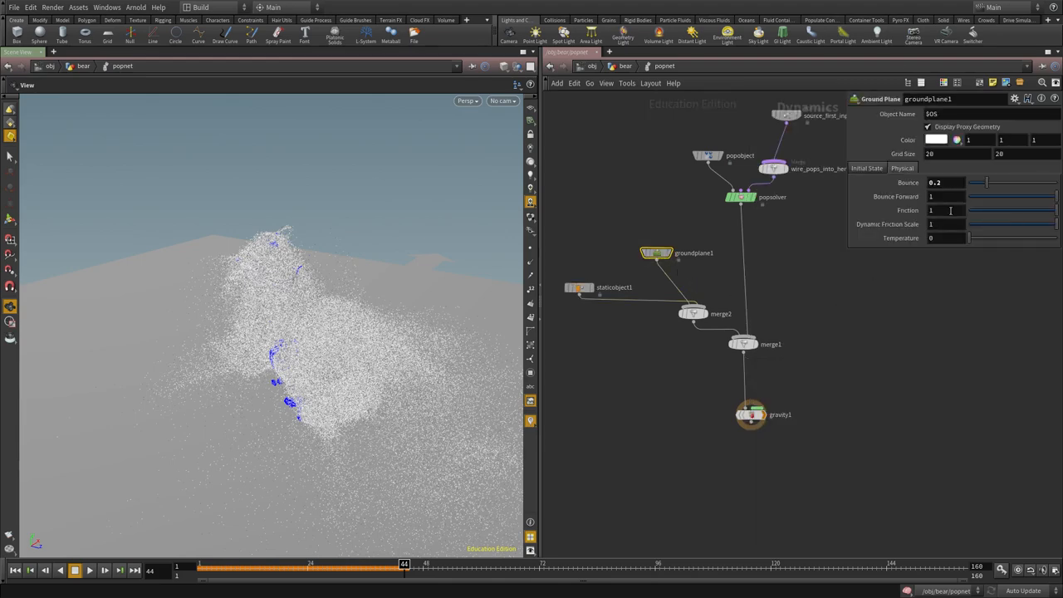
type("2")
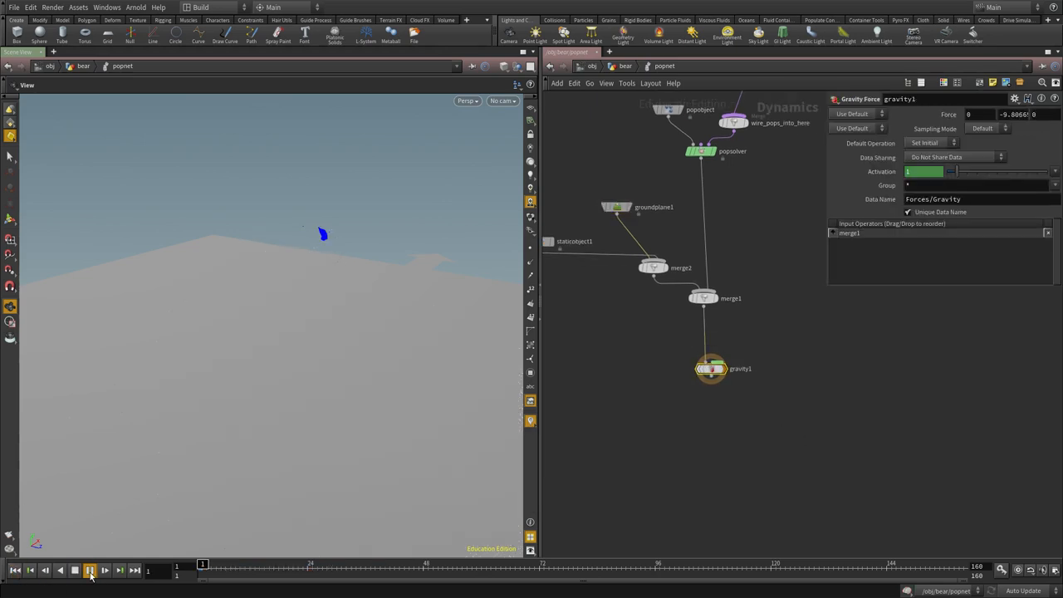
left_click(90, 569)
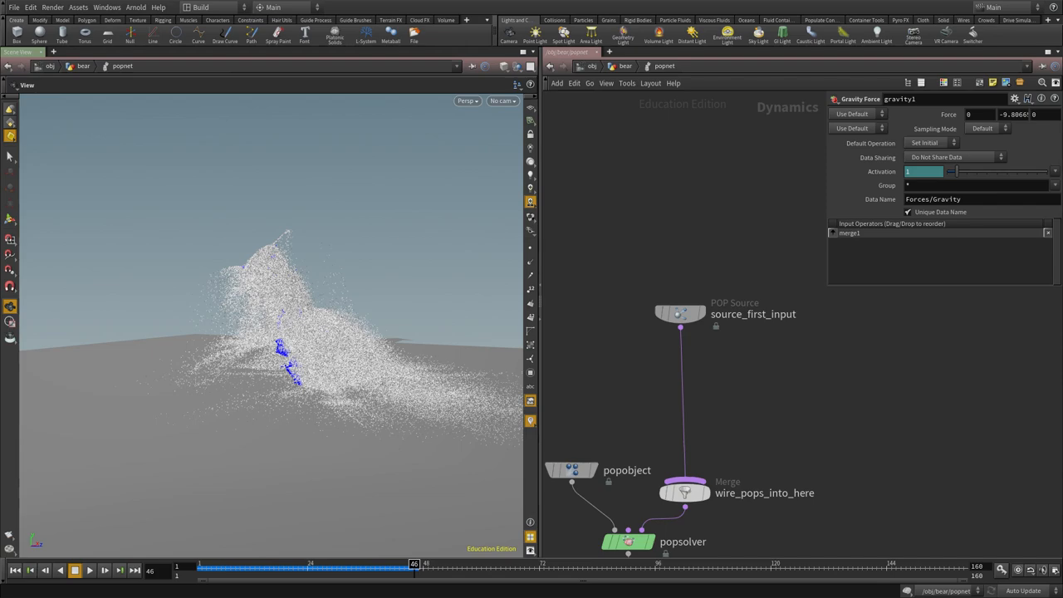
Step: Add two noise POP forces: amplitude 5 with swirl size 2, and amplitude .25
key("Tab")
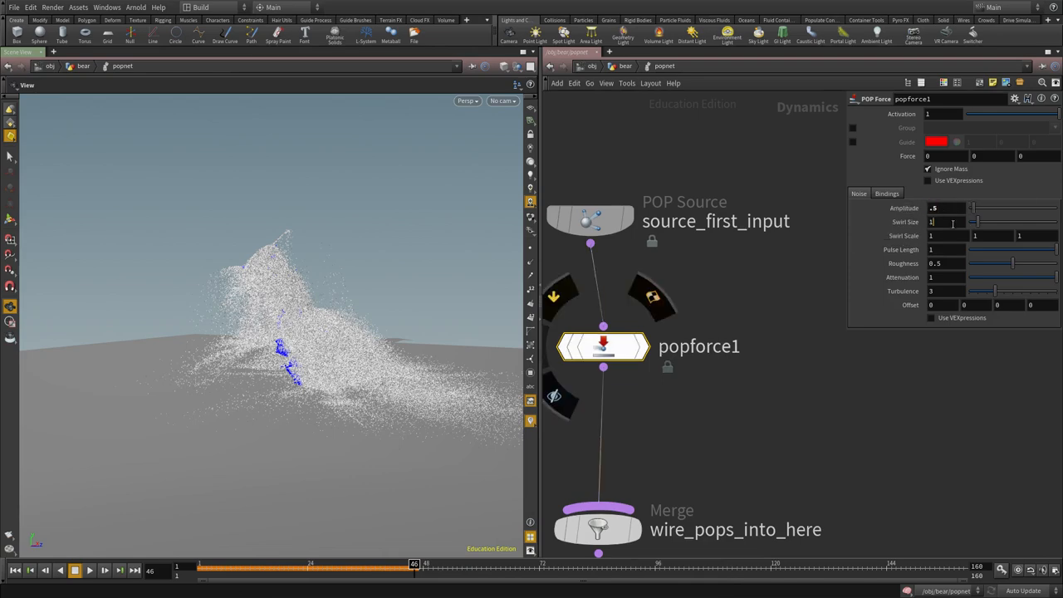
type("2")
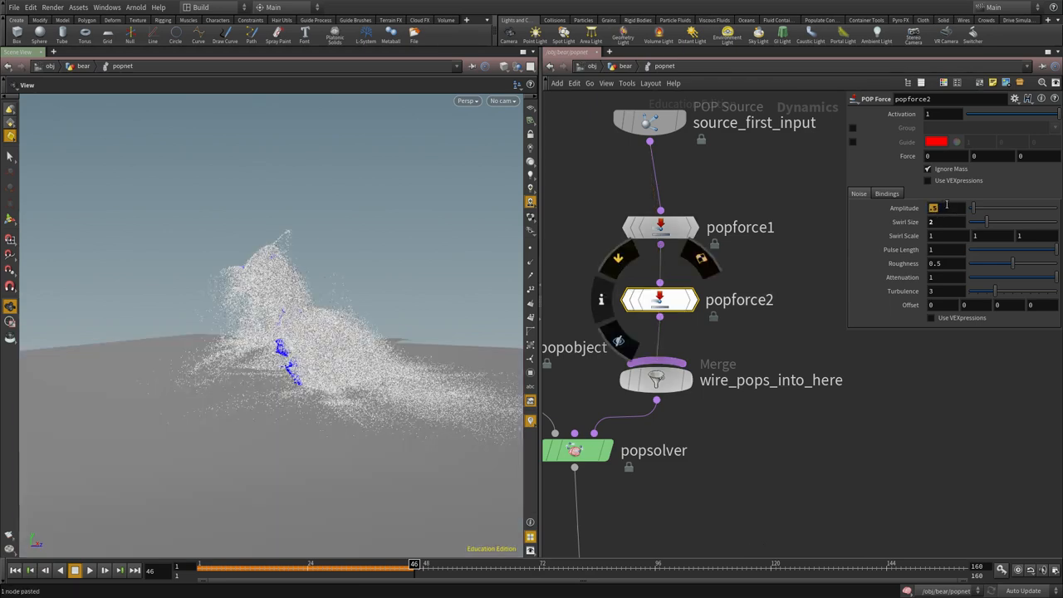
type(".25")
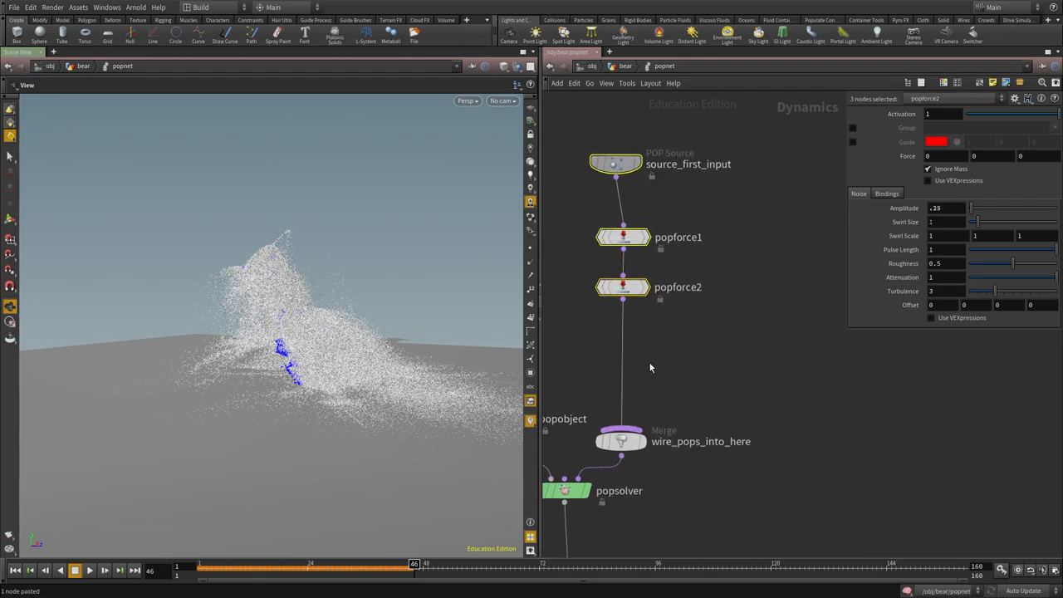
Step: Add a POP Drag after the forces so the particles slow down
key("Tab")
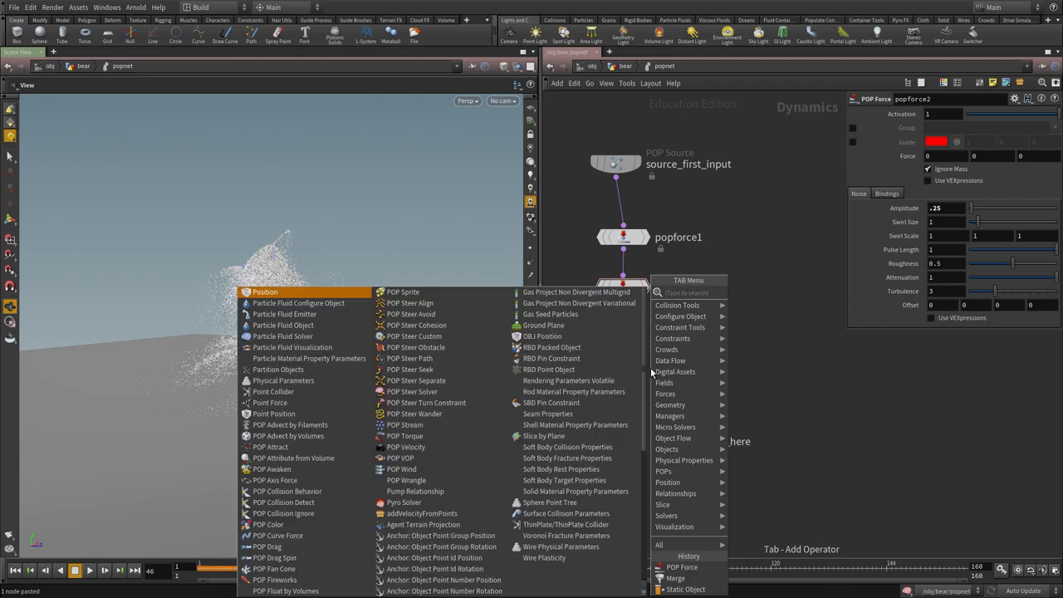
left_click(269, 546)
type(".1")
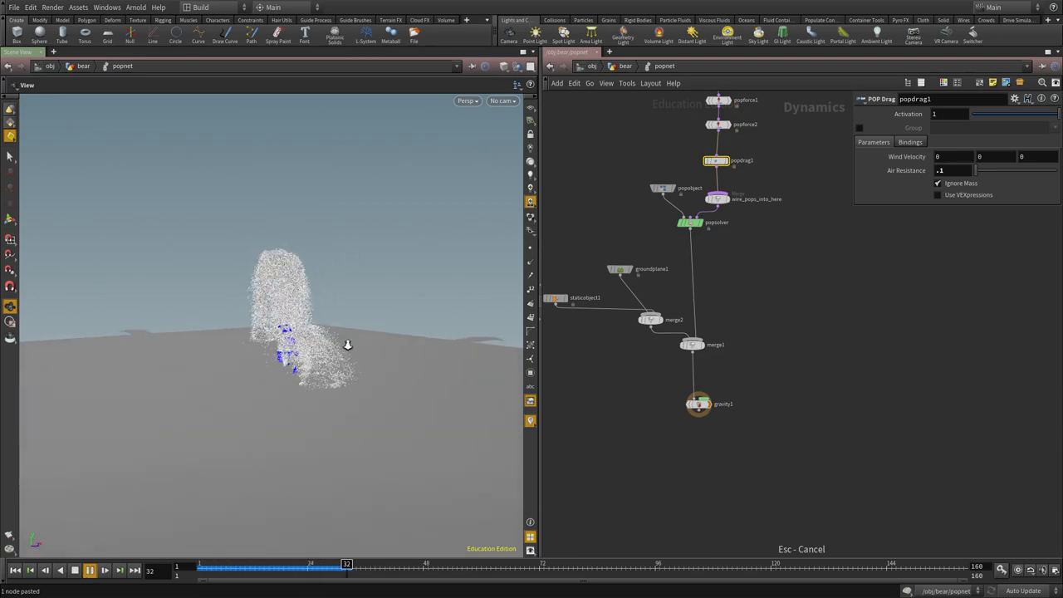
left_click(90, 570)
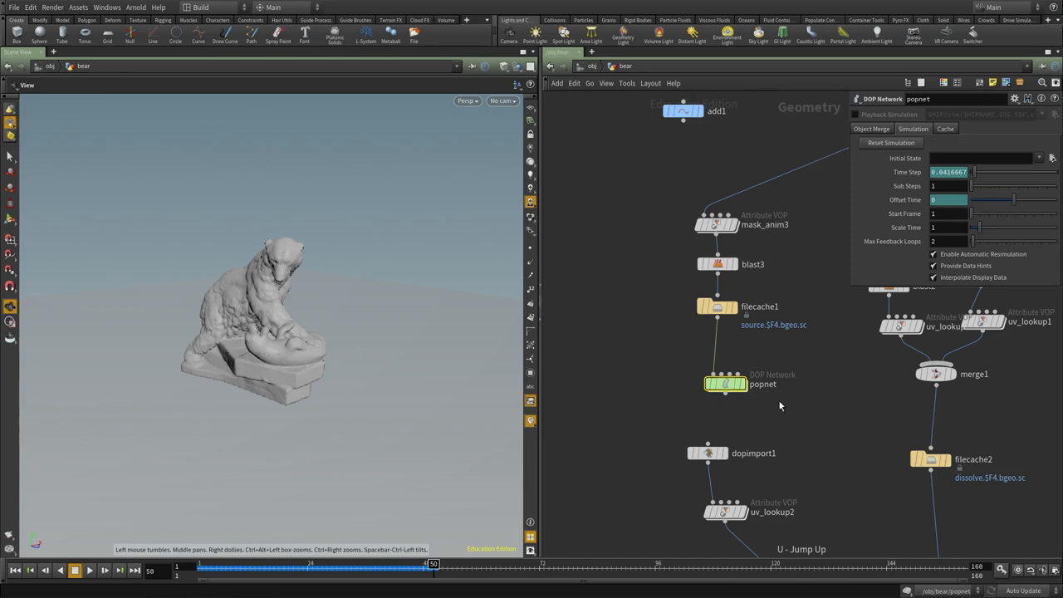
Step: Set the popnet cache memory to 35000 MB and play the dopimport1 particles on the bear
left_click(946, 130)
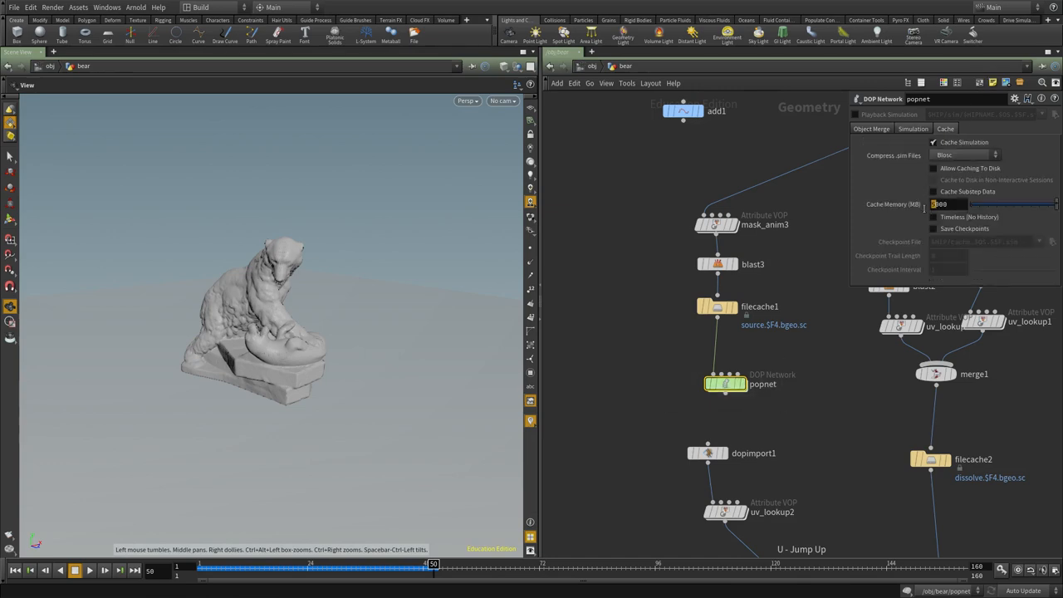
type("35000")
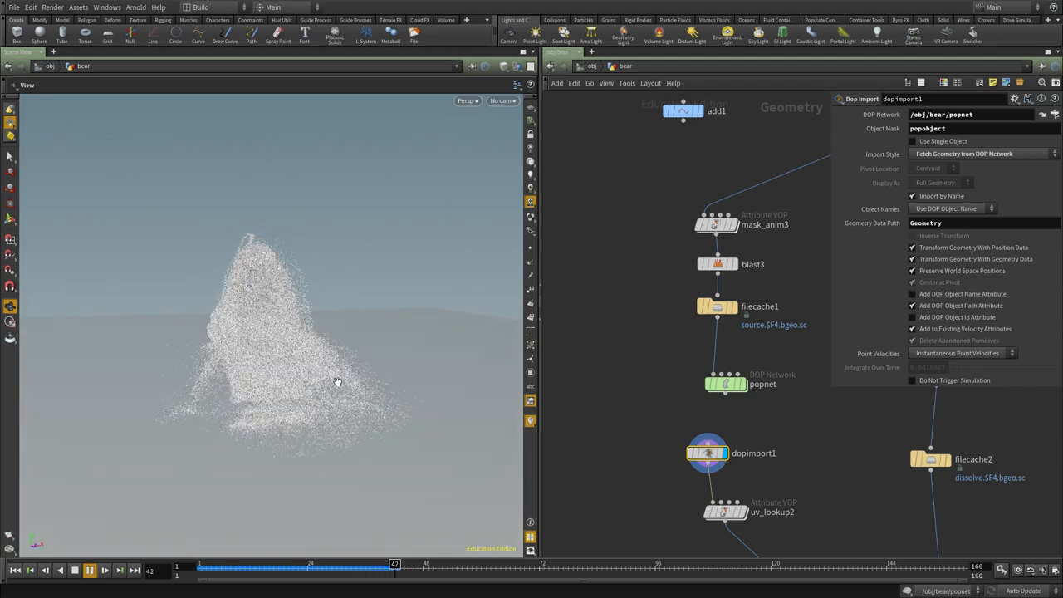
left_click(89, 570)
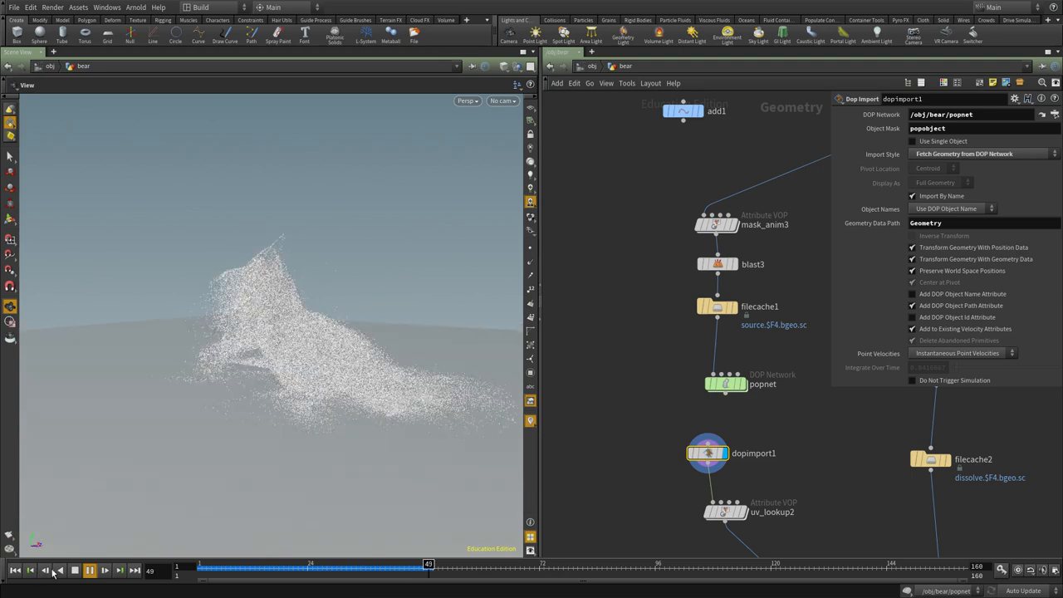
left_click(90, 570)
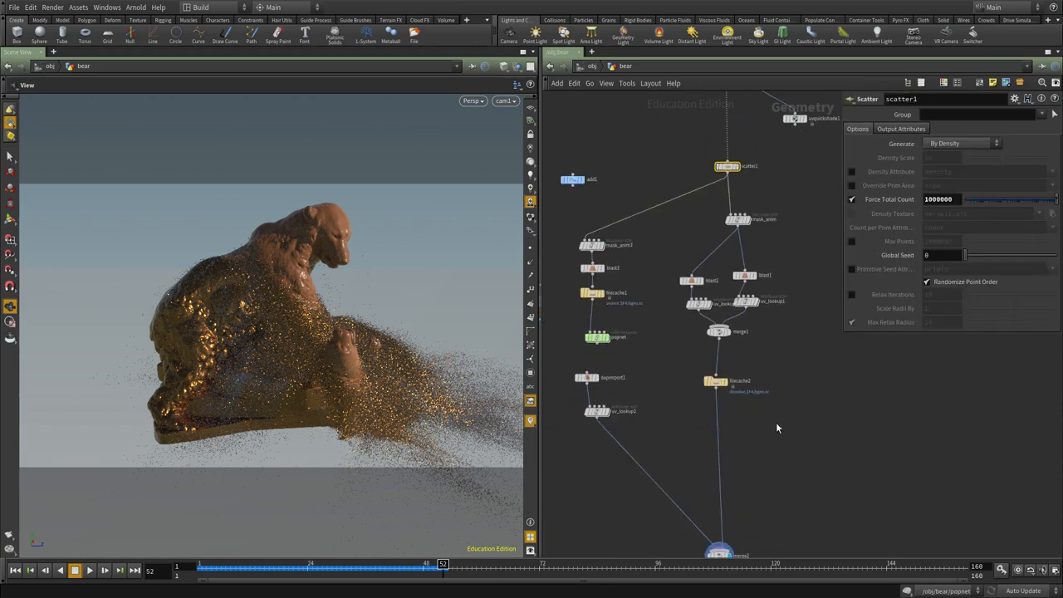
Step: Jump the timeline back to frame 1 showing the intact gold bear with particles
left_click(944, 199)
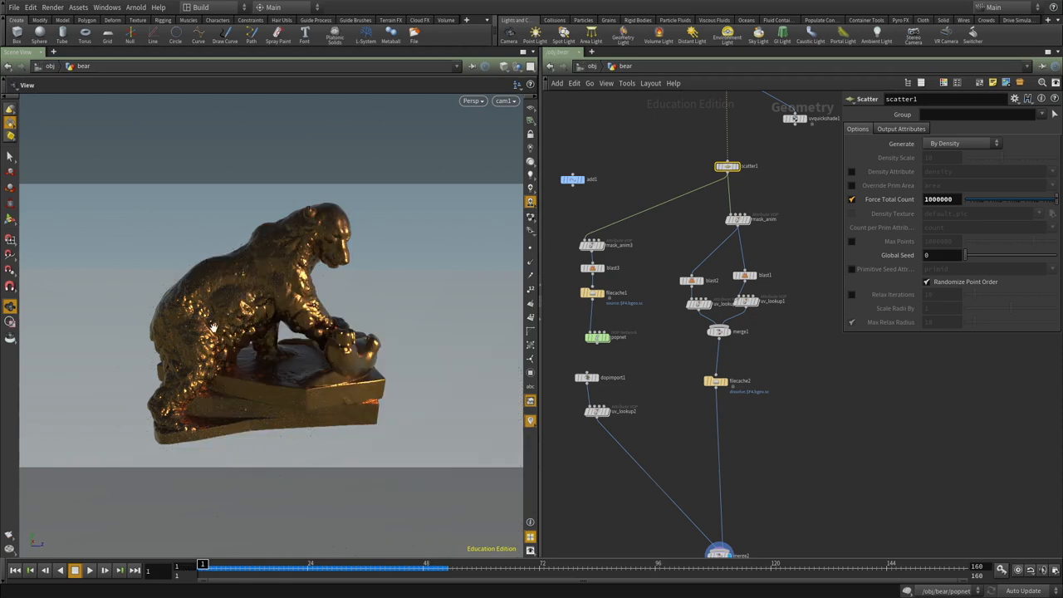
mouse_move(213, 326)
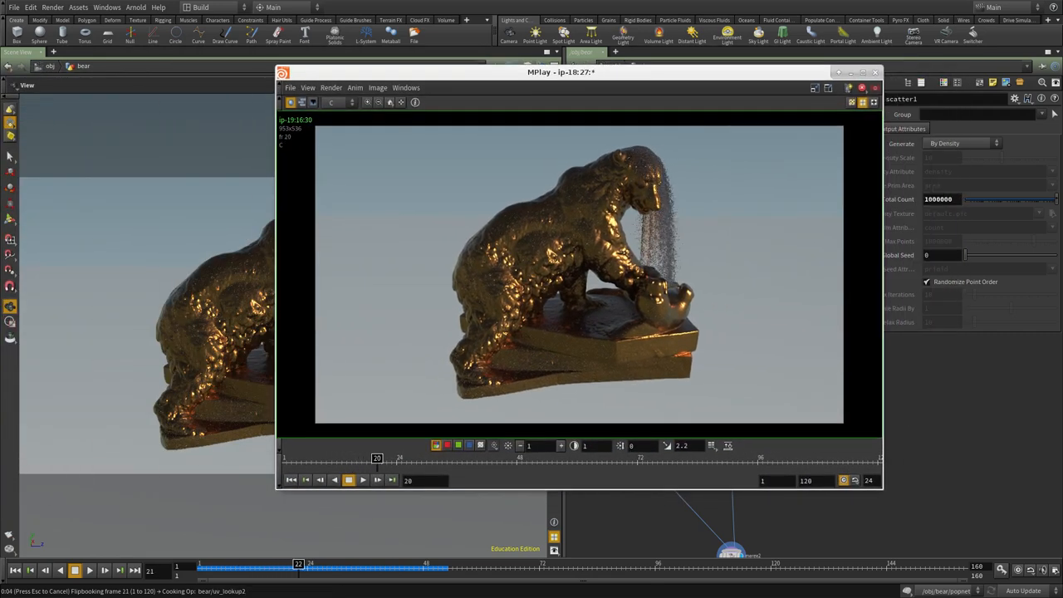
Step: Compare against the djv_view render, then play the flipbook of the dissolving bear
left_click(349, 480)
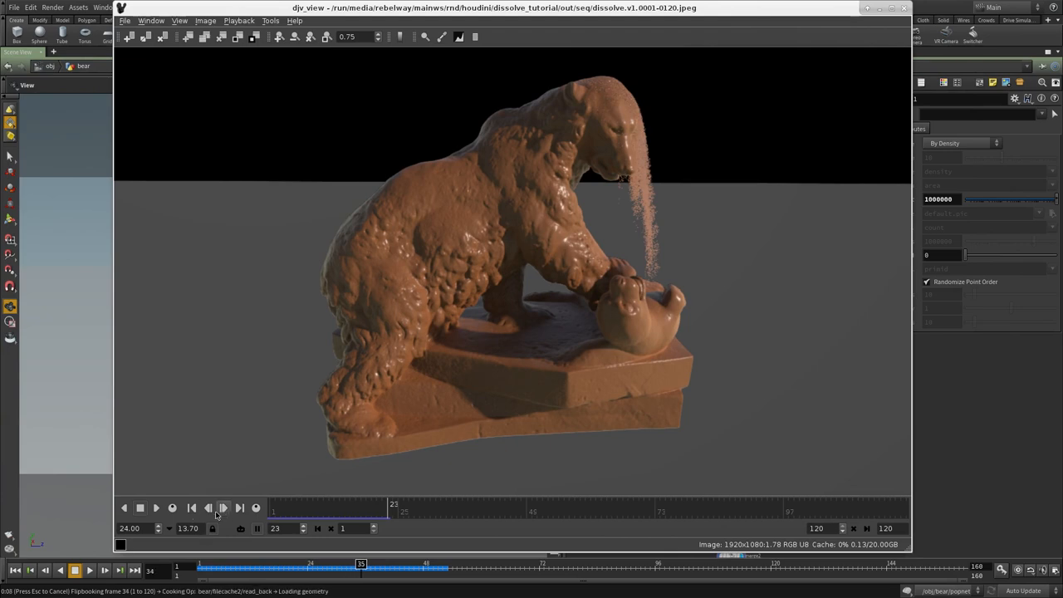
left_click(223, 508)
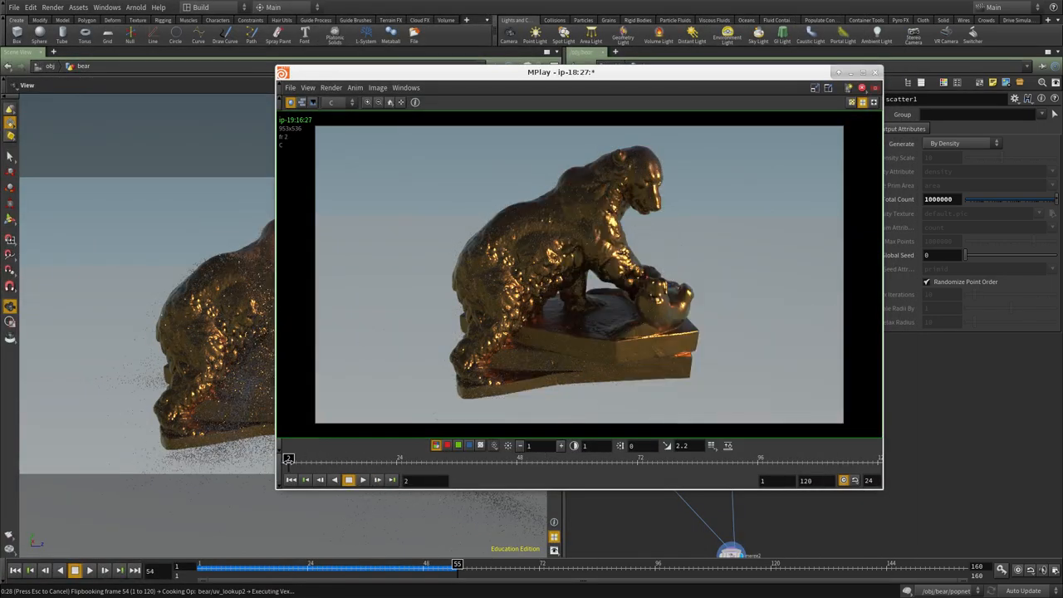
left_click(349, 480)
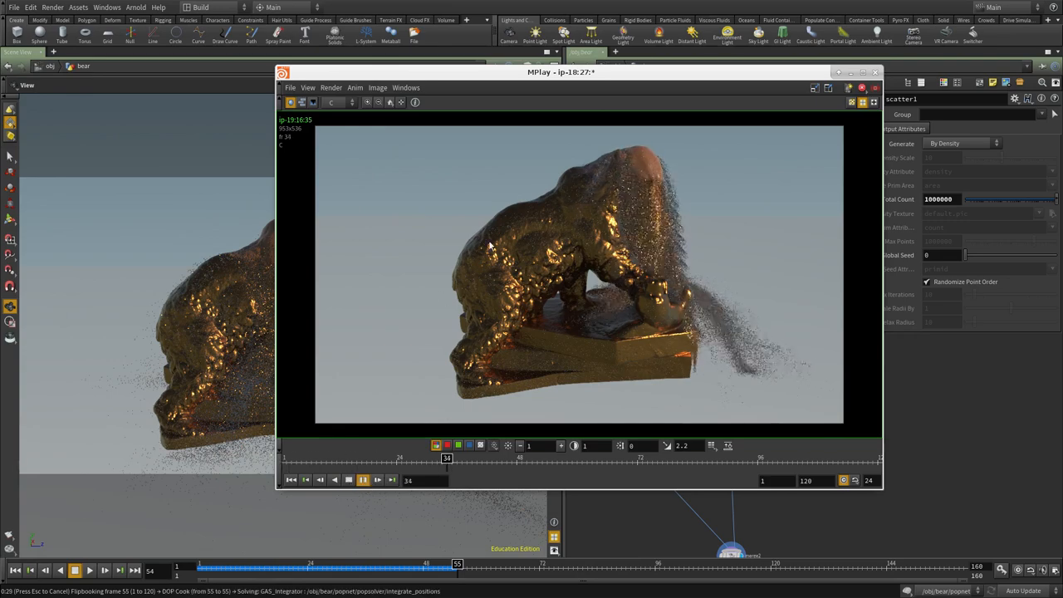